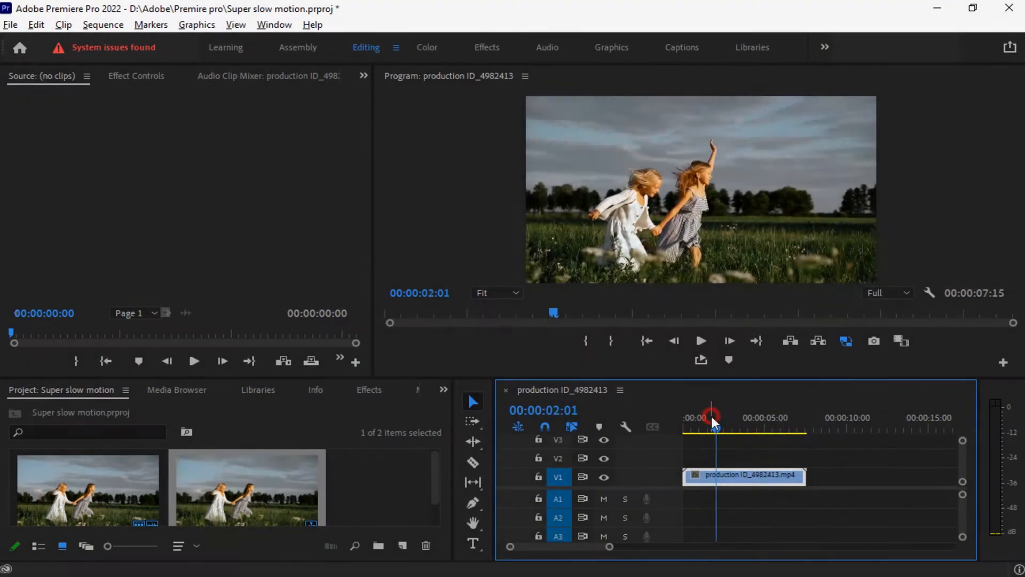
Step: Park the playhead near the one-second mark and razor-cut the V2 field clip there
{"action": "left_click", "coordinate": [701, 339]}
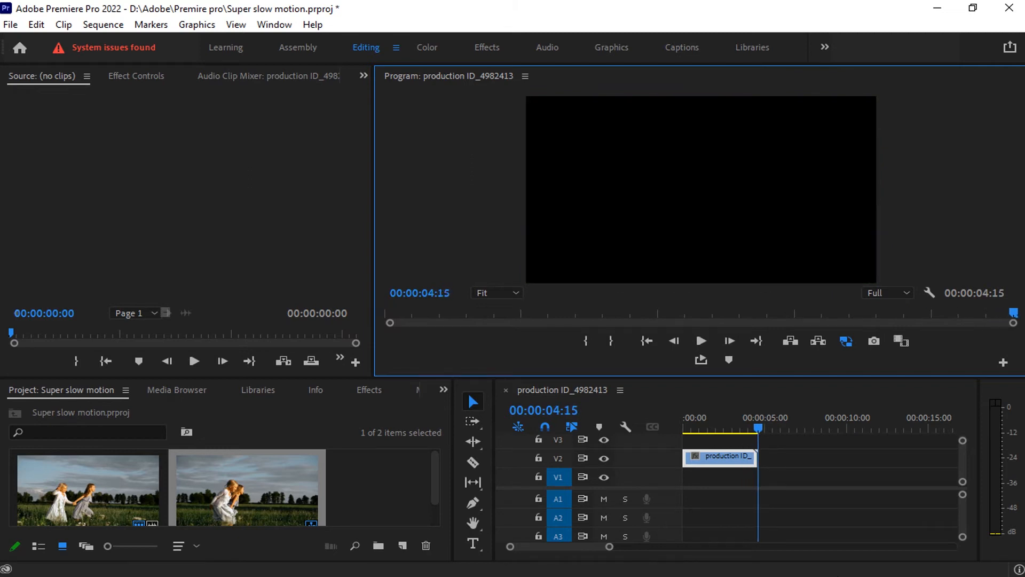
{"action": "left_click", "coordinate": [701, 417]}
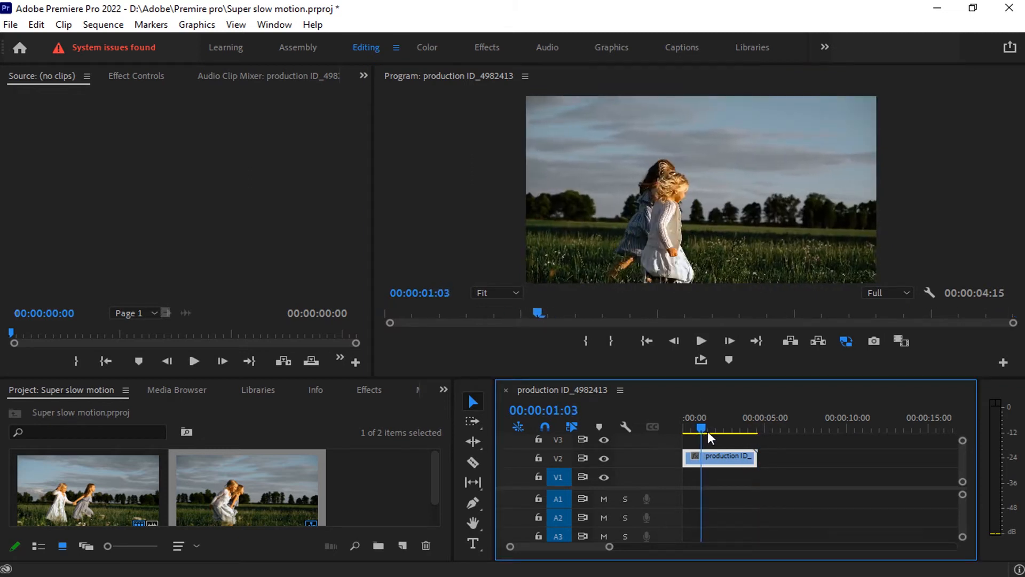
{"action": "left_click", "coordinate": [473, 462]}
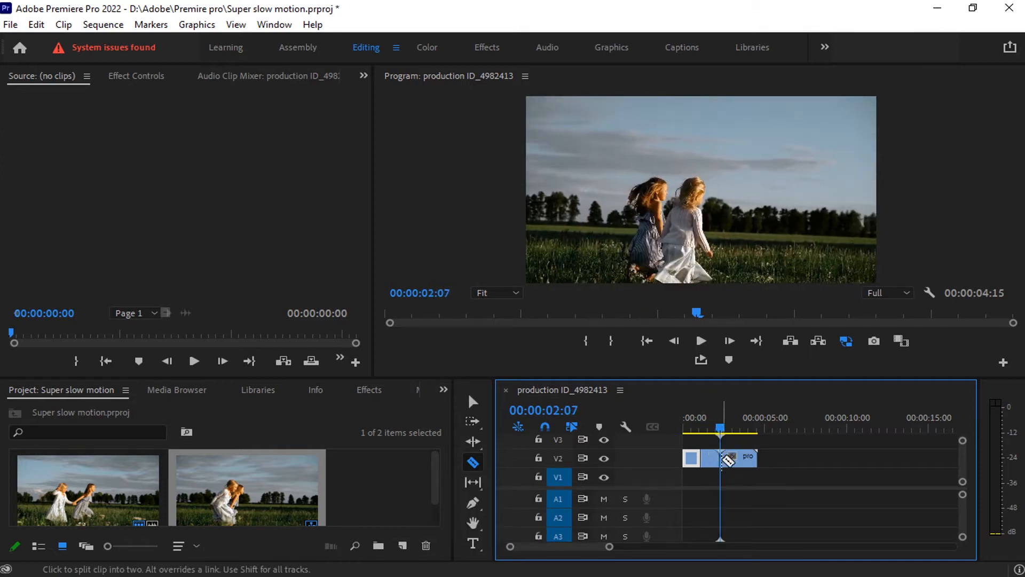
{"action": "left_click", "coordinate": [472, 402]}
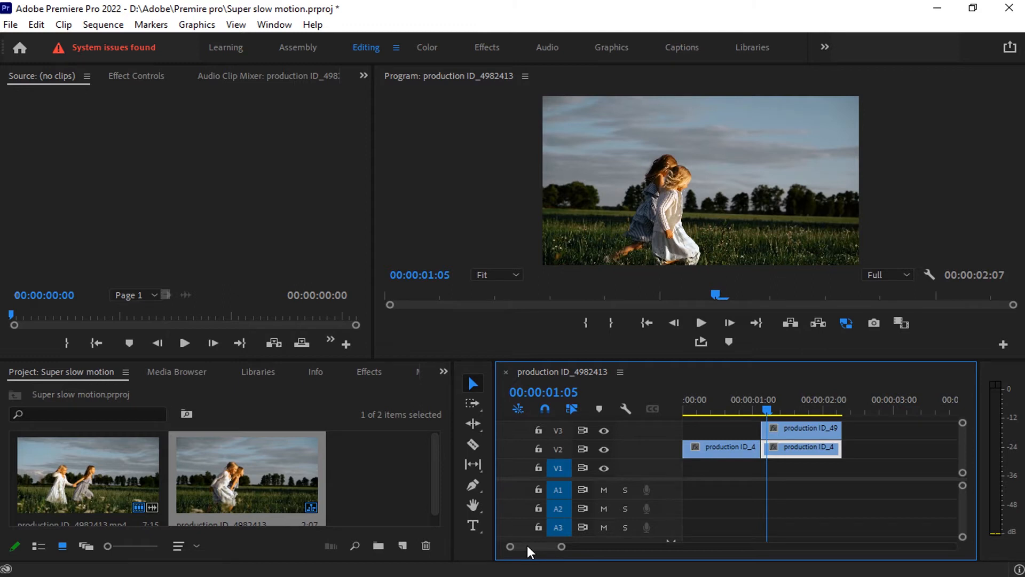
Step: Find Timewarp in Effects and drop it onto the second V2 piece
{"action": "left_click", "coordinate": [357, 372]}
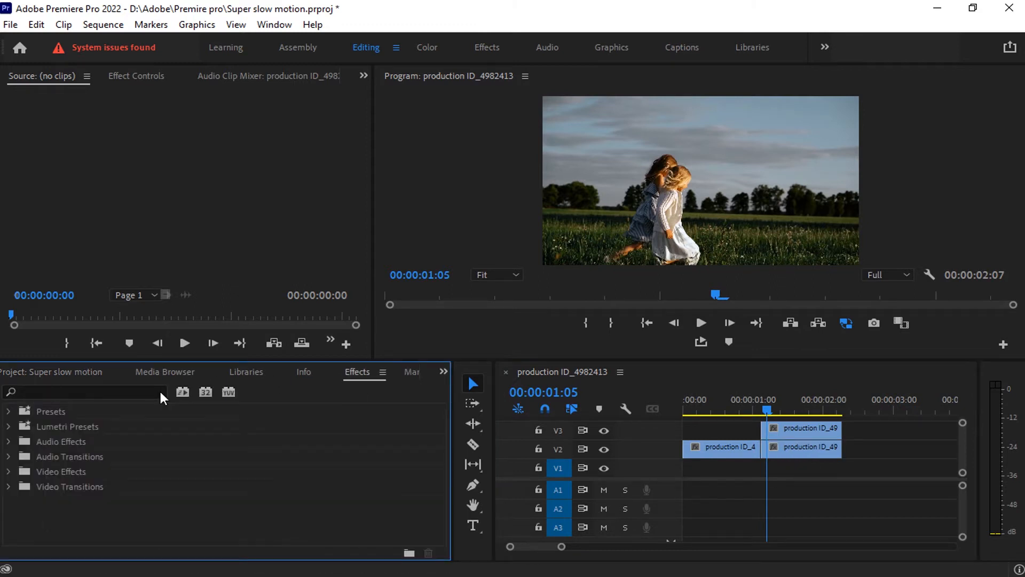
{"action": "type", "text": "t"}
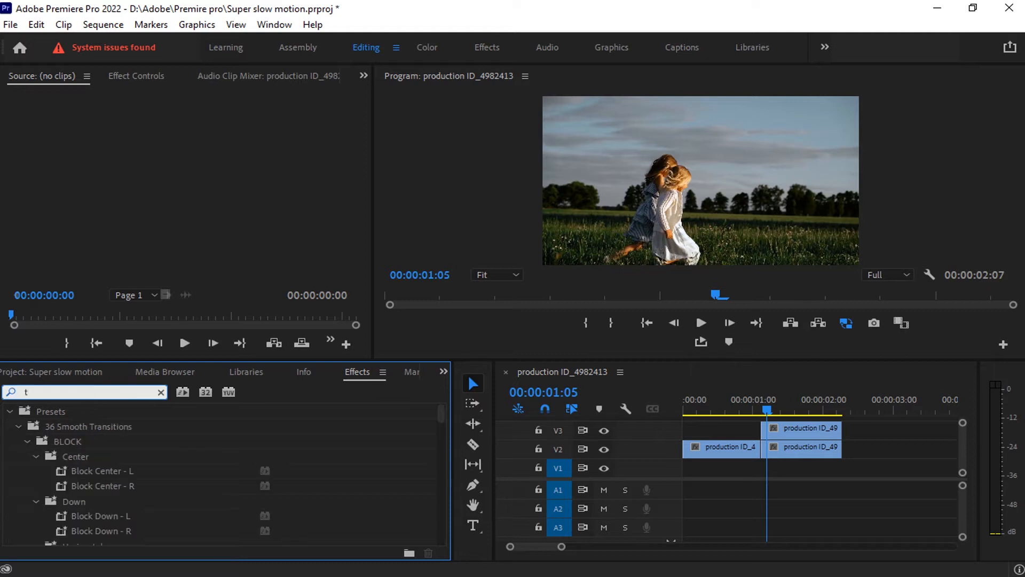
{"action": "type", "text": "imewarp"}
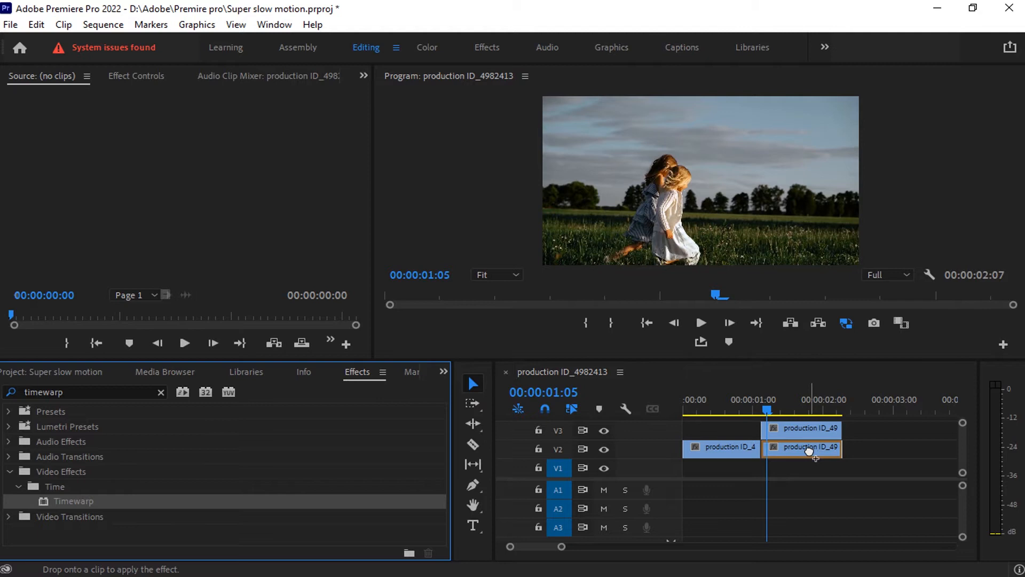
{"action": "left_click", "coordinate": [801, 447]}
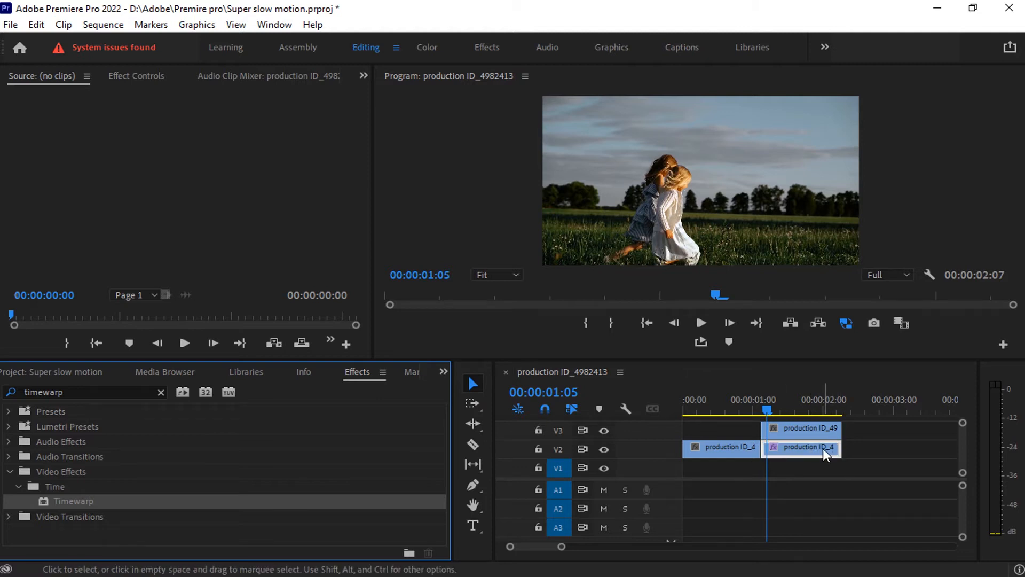
Step: Set the second V2 piece's Timewarp speed to 20 in Effect Controls
{"action": "left_click", "coordinate": [817, 449]}
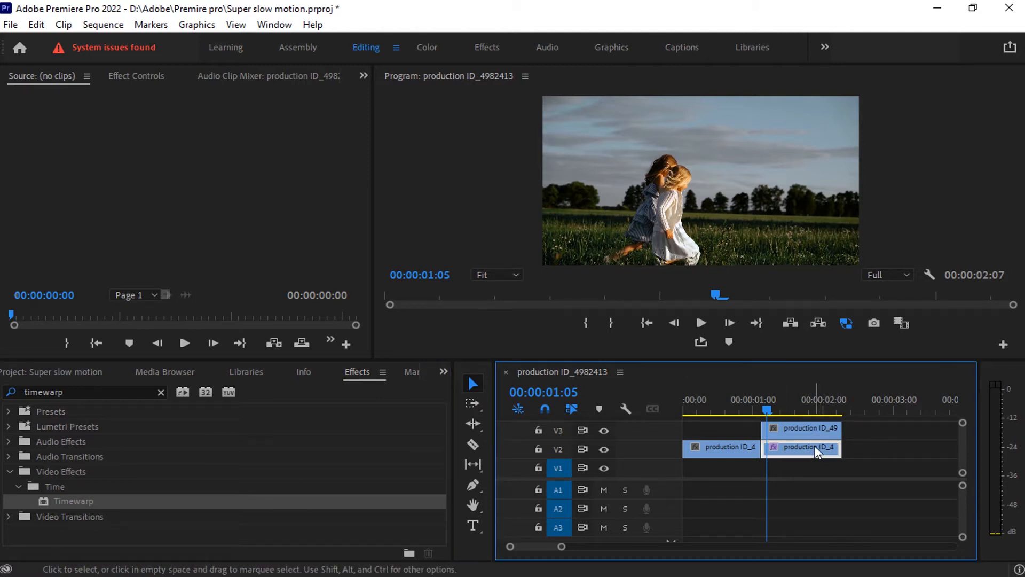
{"action": "left_click", "coordinate": [802, 448]}
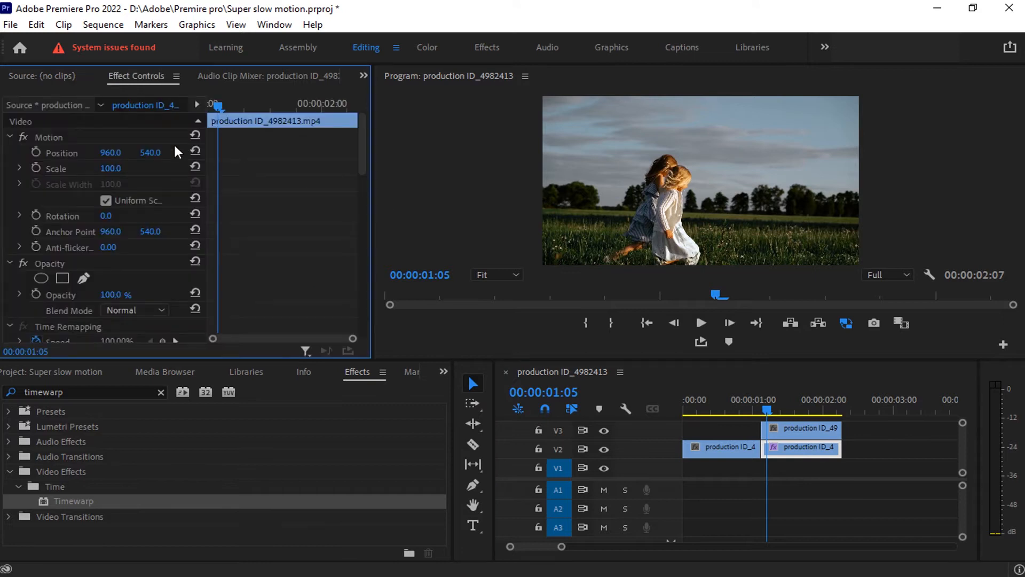
{"action": "scroll", "scroll_direction": "down", "scroll_amount": 3}
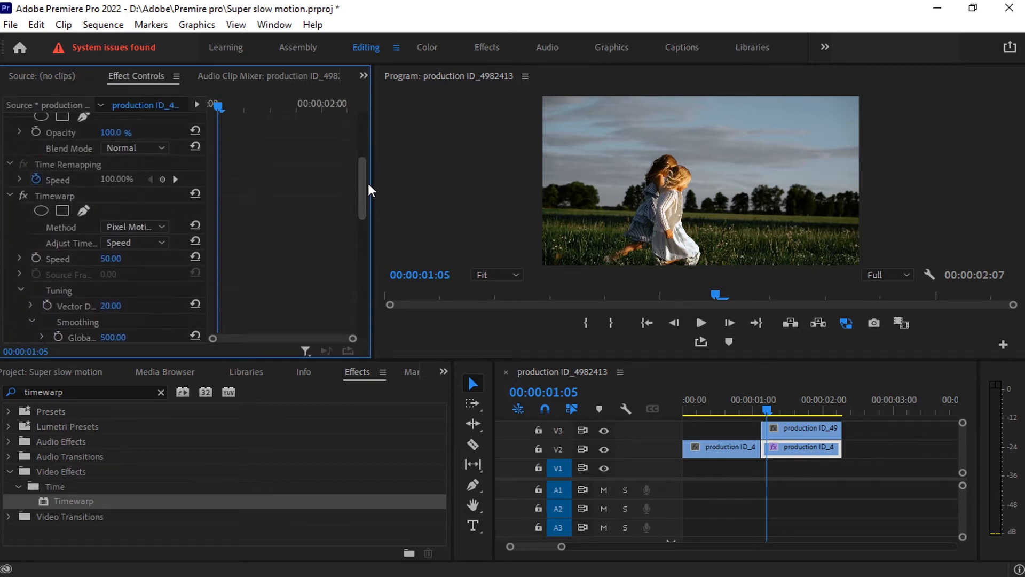
{"action": "scroll", "scroll_direction": "down", "scroll_amount": 3}
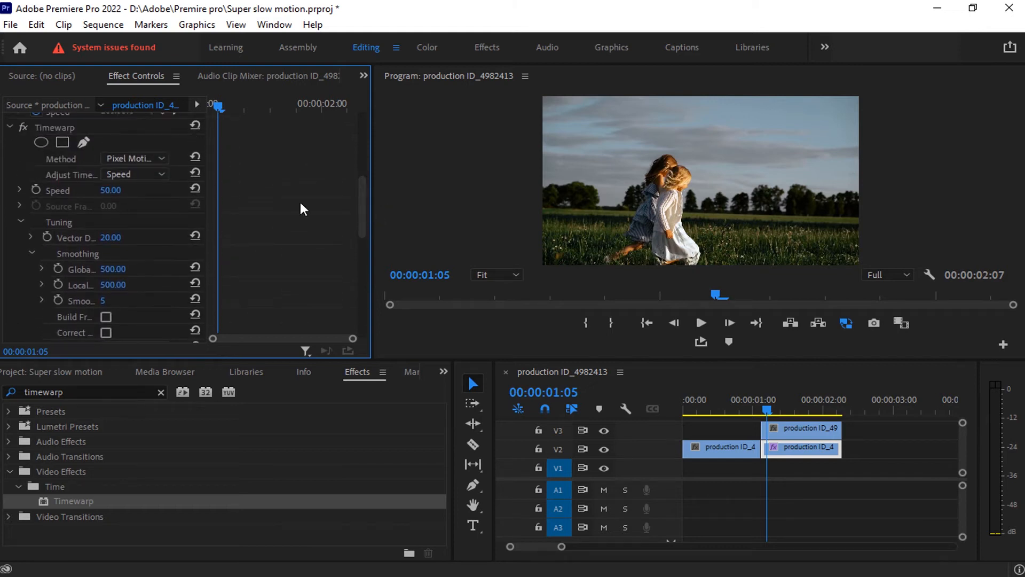
{"action": "double_click", "coordinate": [110, 190]}
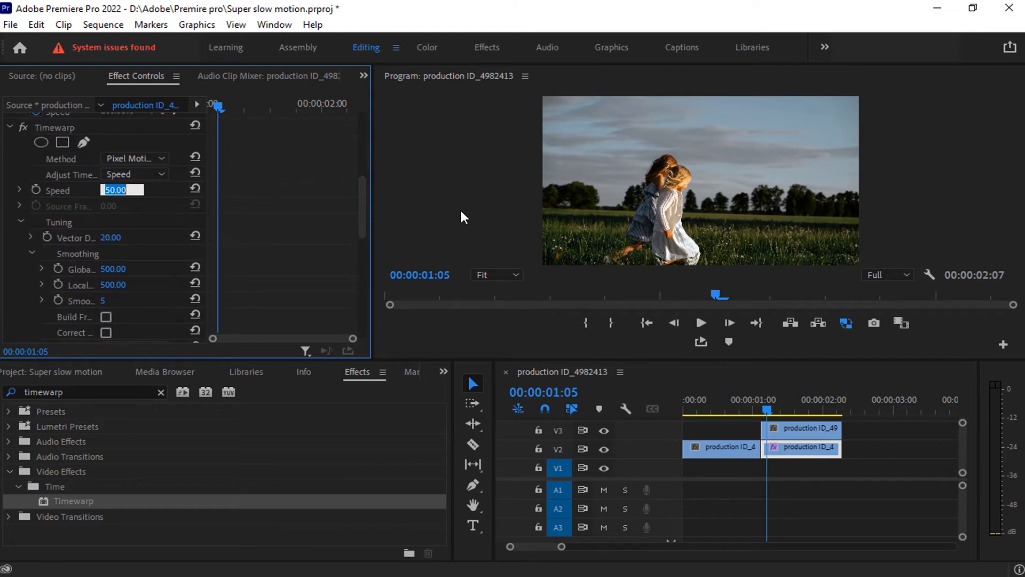
{"action": "type", "text": "20"}
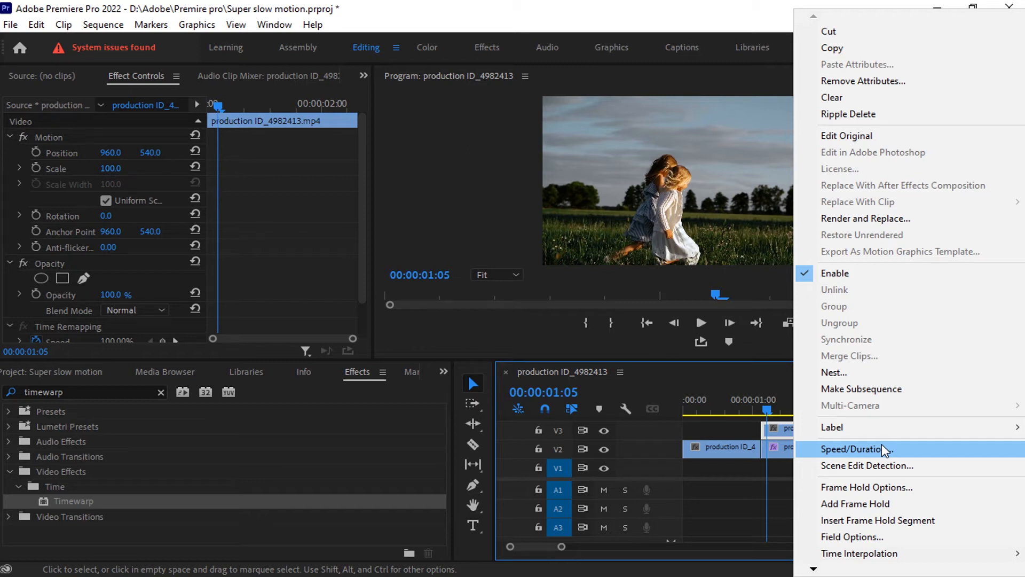
Step: Set the V3 copy to 20% speed through Speed/Duration and play the sequence back
{"action": "left_click", "coordinate": [857, 449]}
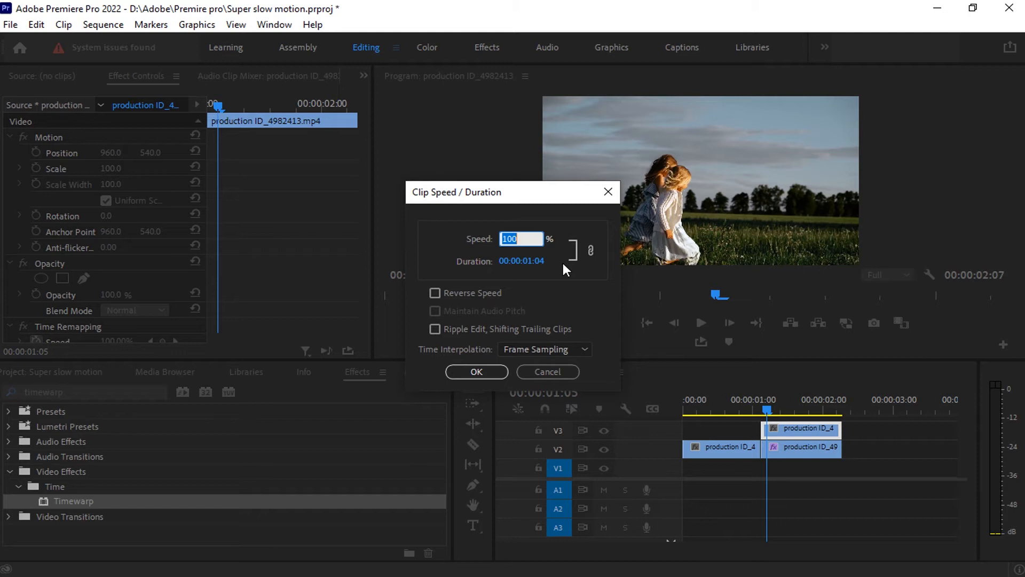
{"action": "left_click", "coordinate": [477, 372]}
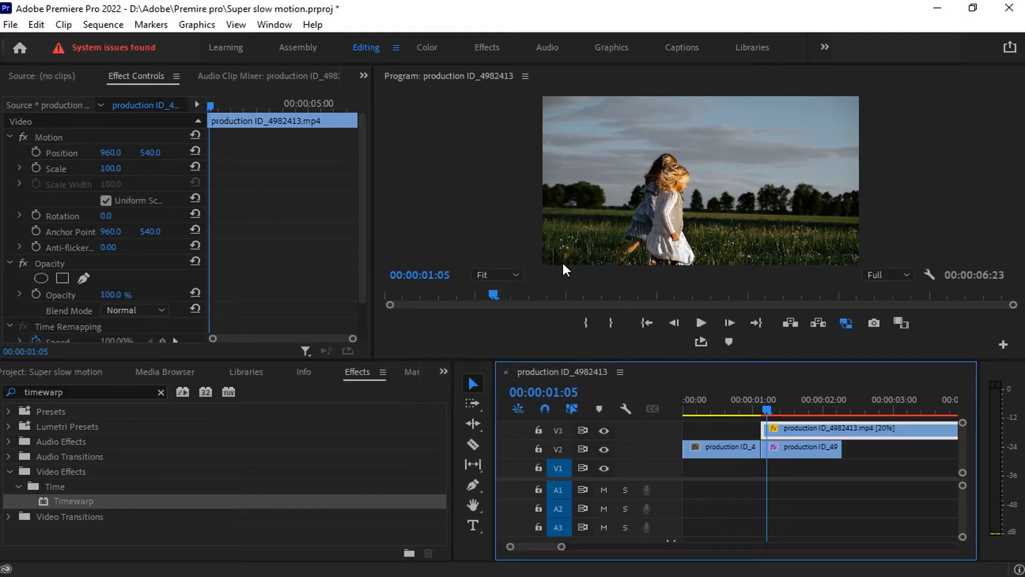
{"action": "mouse_move", "coordinate": [564, 558]}
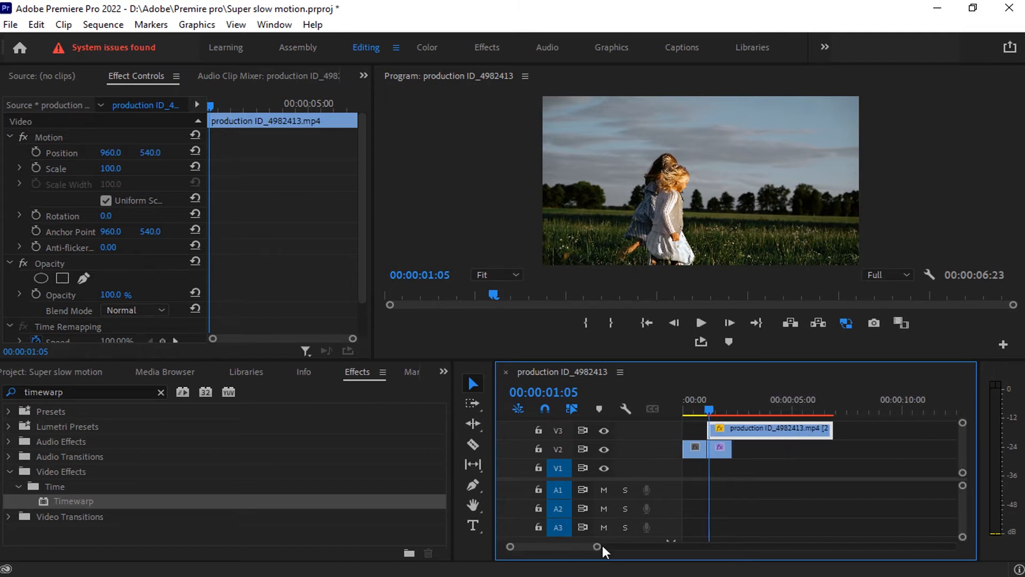
{"action": "left_click", "coordinate": [472, 445]}
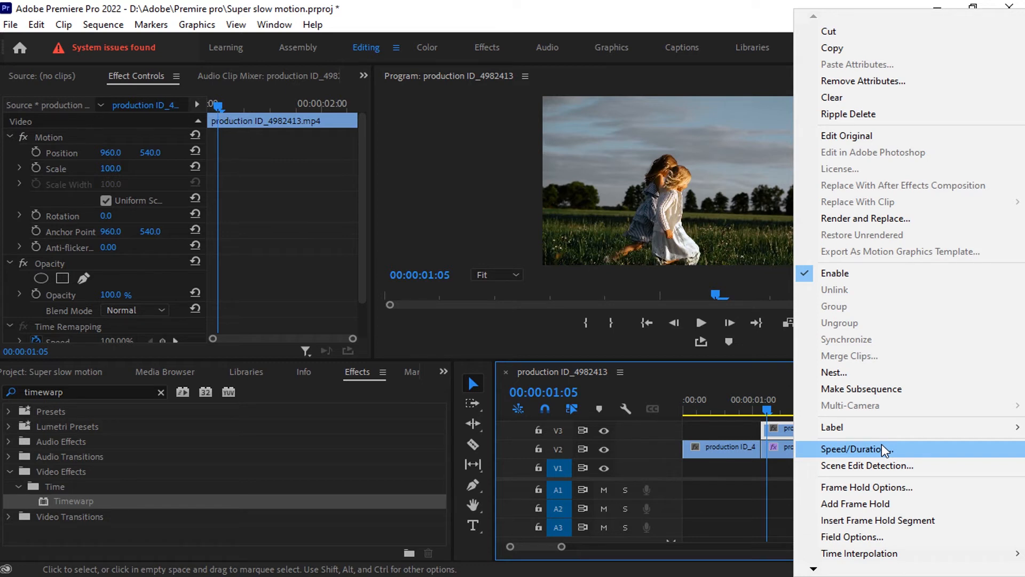
{"action": "left_click", "coordinate": [858, 448]}
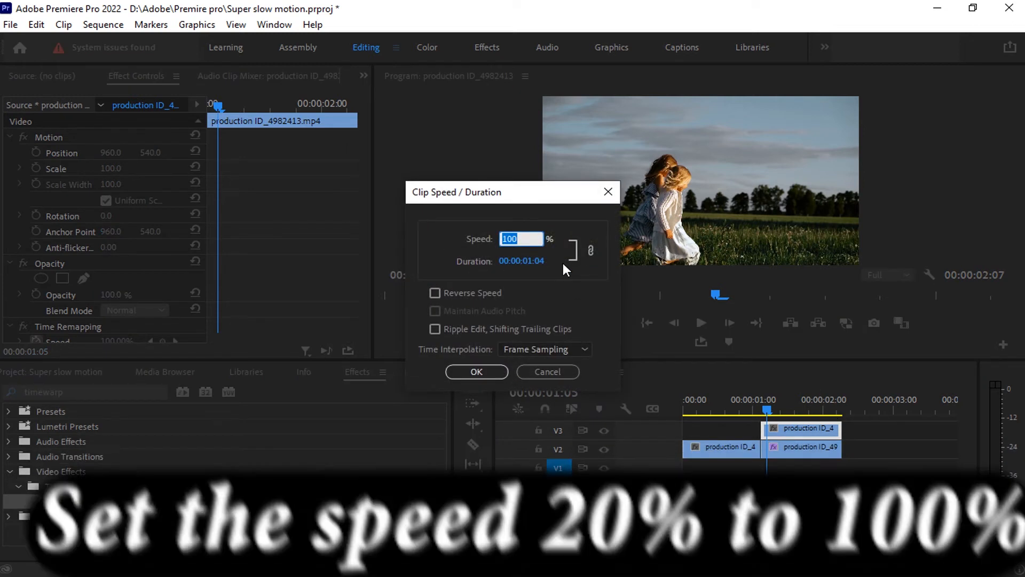
{"action": "left_click", "coordinate": [476, 372]}
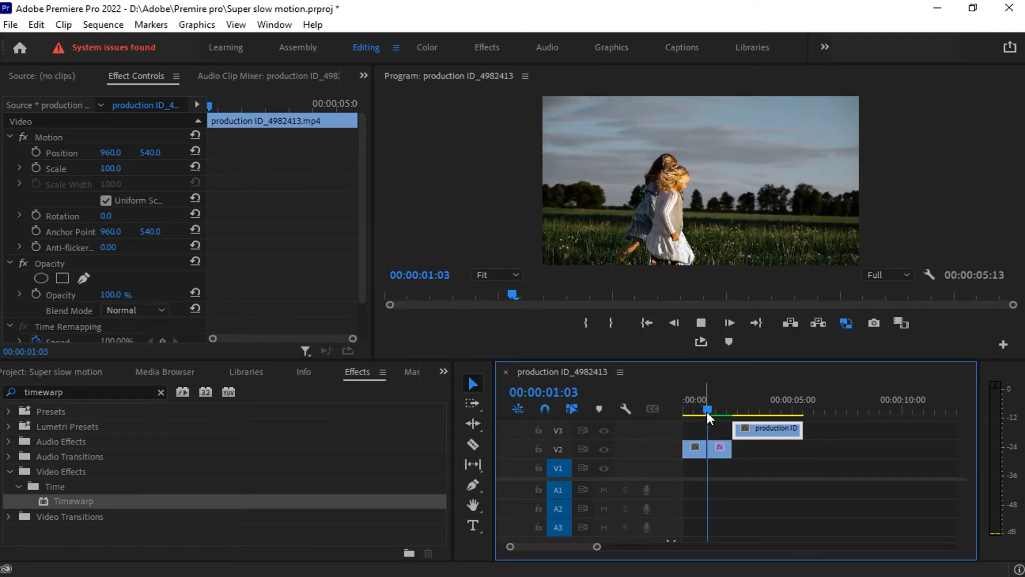
Step: Move the V3 copy to the end of the V2 piece and extend the V2 piece's out point
{"action": "left_click", "coordinate": [752, 410]}
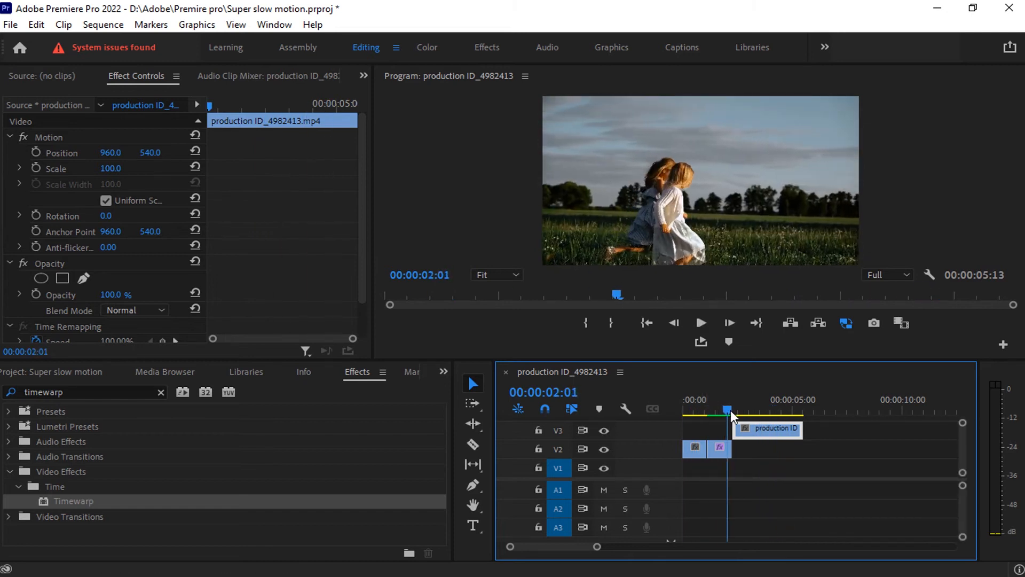
{"action": "left_click_drag", "start_coordinate": [727, 410], "coordinate": [716, 410]}
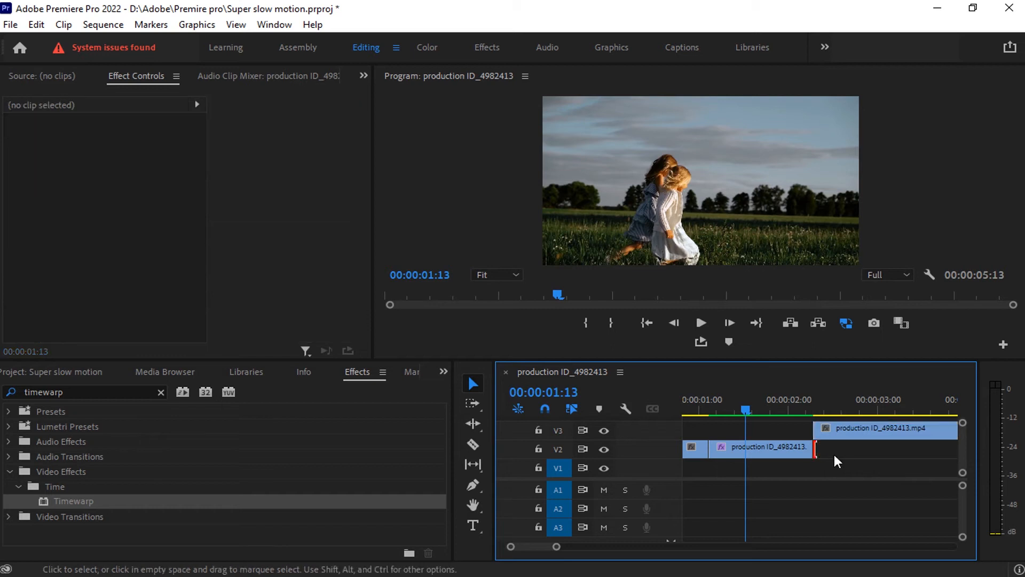
{"action": "left_click_drag", "start_coordinate": [814, 448], "coordinate": [932, 455]}
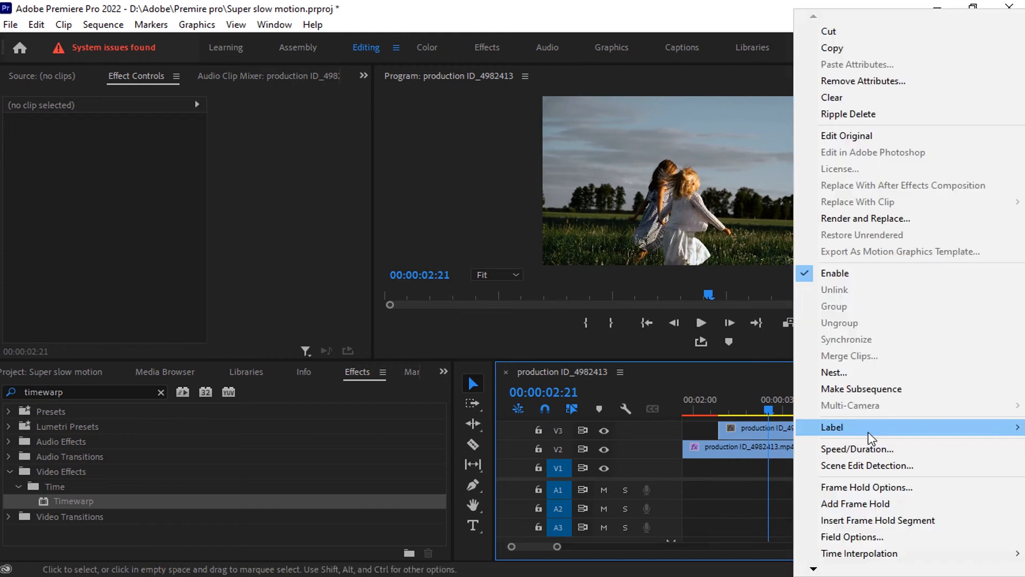
{"action": "mouse_move", "coordinate": [858, 449]}
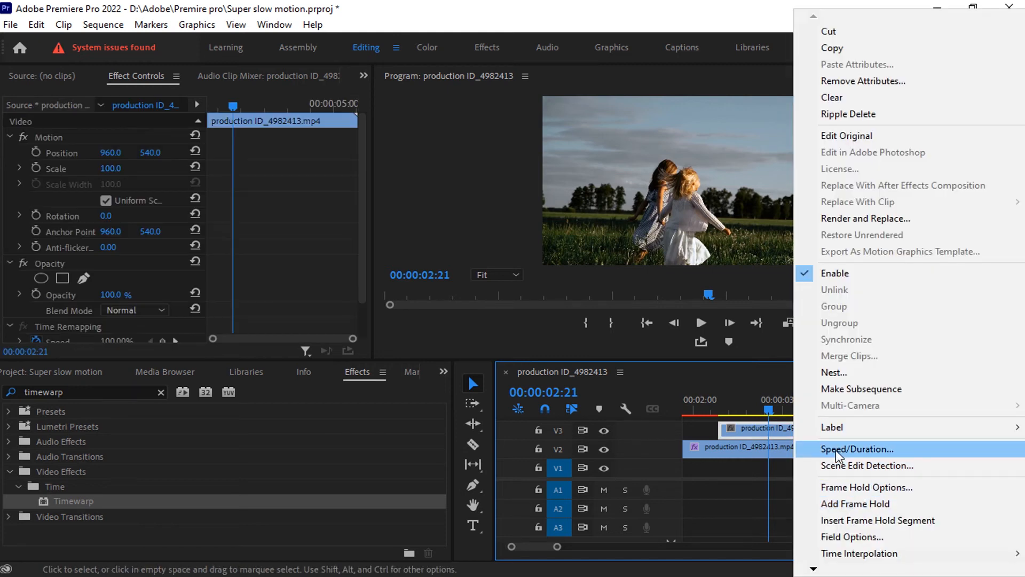
Step: Give both V3 clips 20% speed via Speed/Duration for super slow motion
{"action": "left_click", "coordinate": [856, 449]}
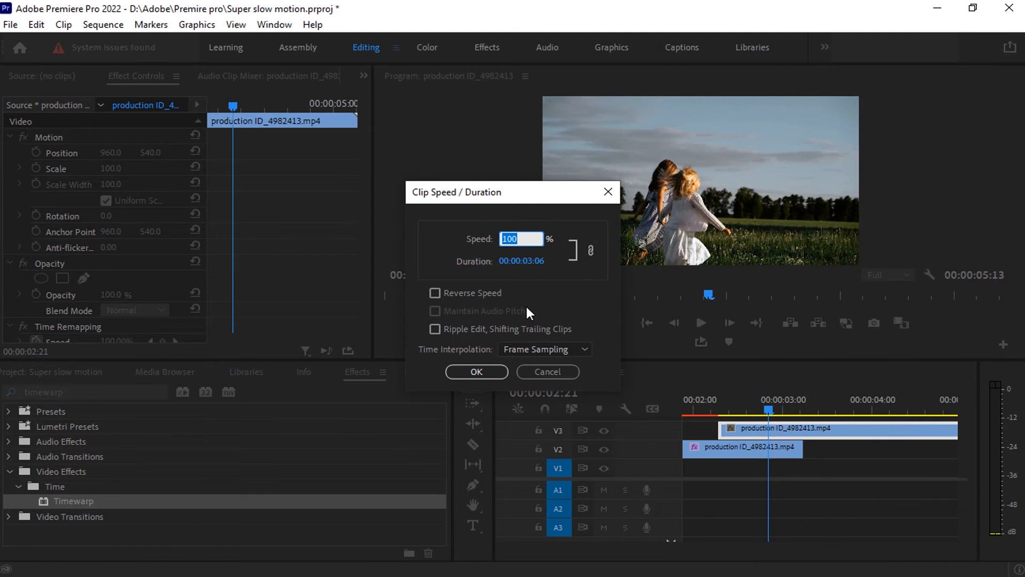
{"action": "type", "text": "20"}
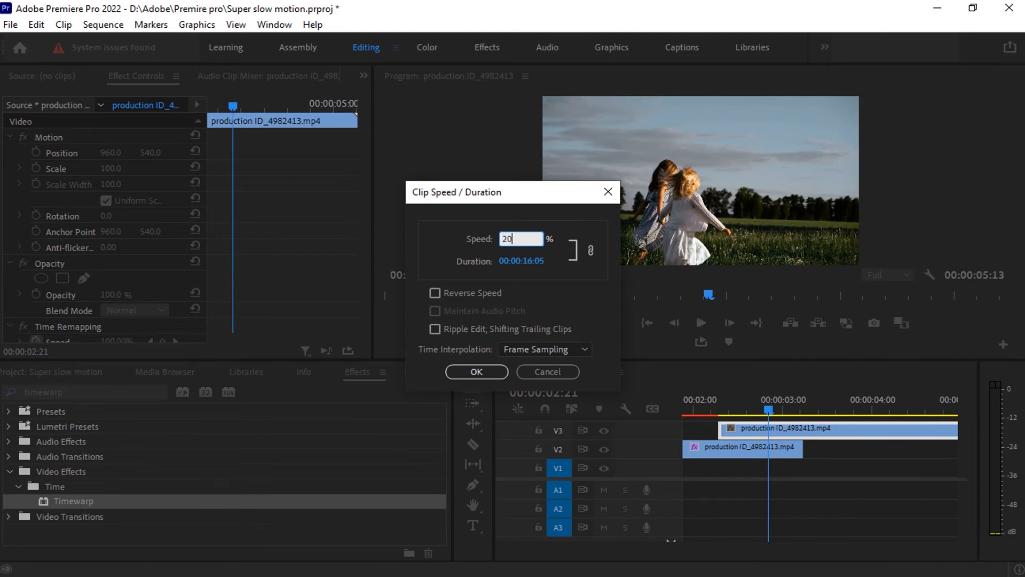
{"action": "left_click", "coordinate": [475, 372]}
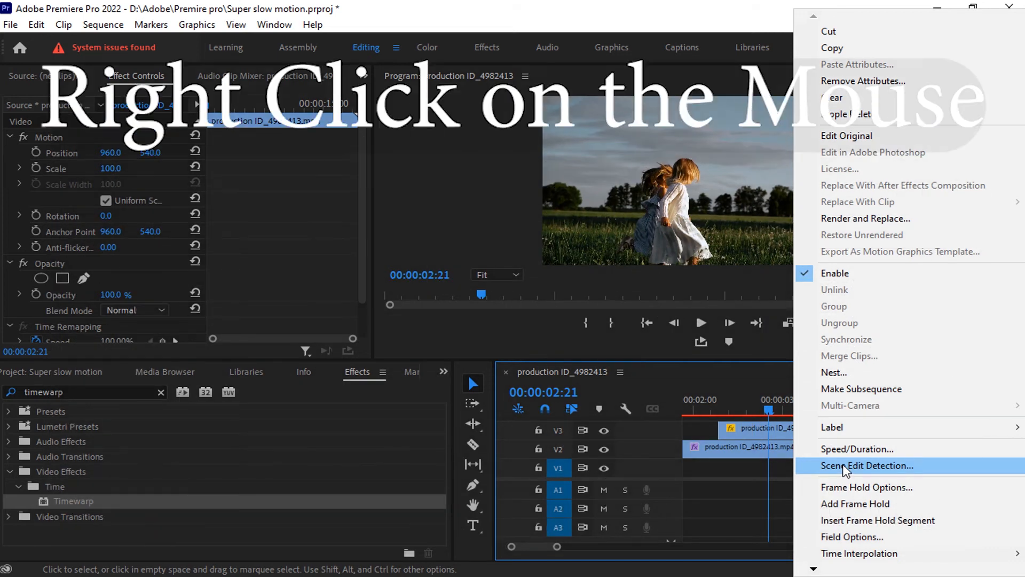
{"action": "left_click", "coordinate": [857, 448]}
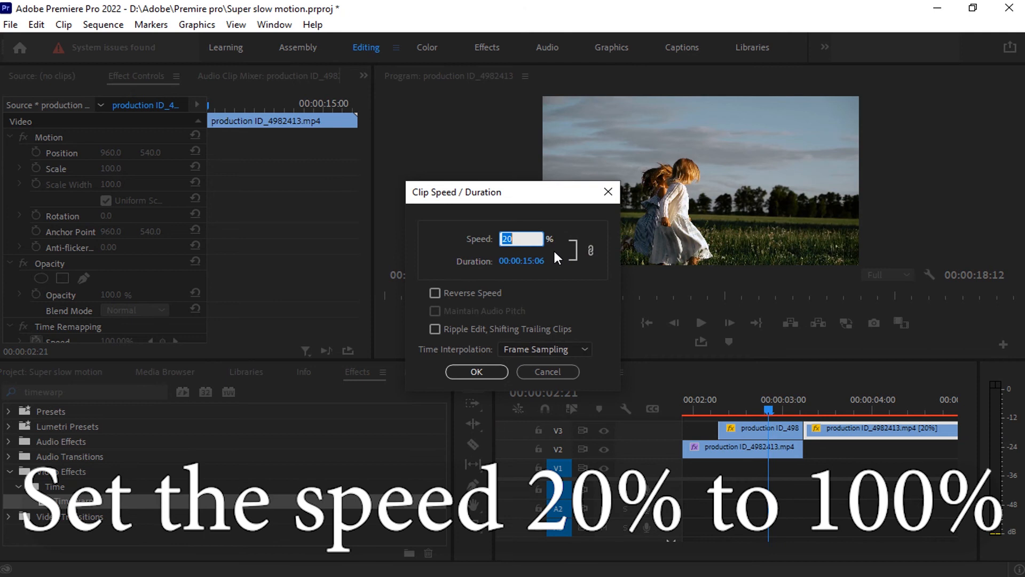
{"action": "left_click", "coordinate": [476, 372]}
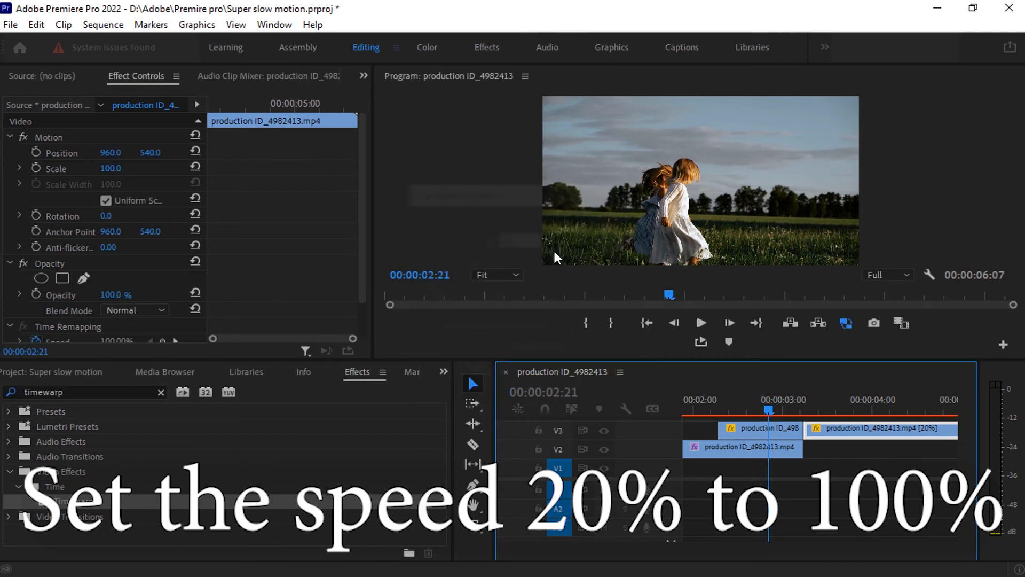